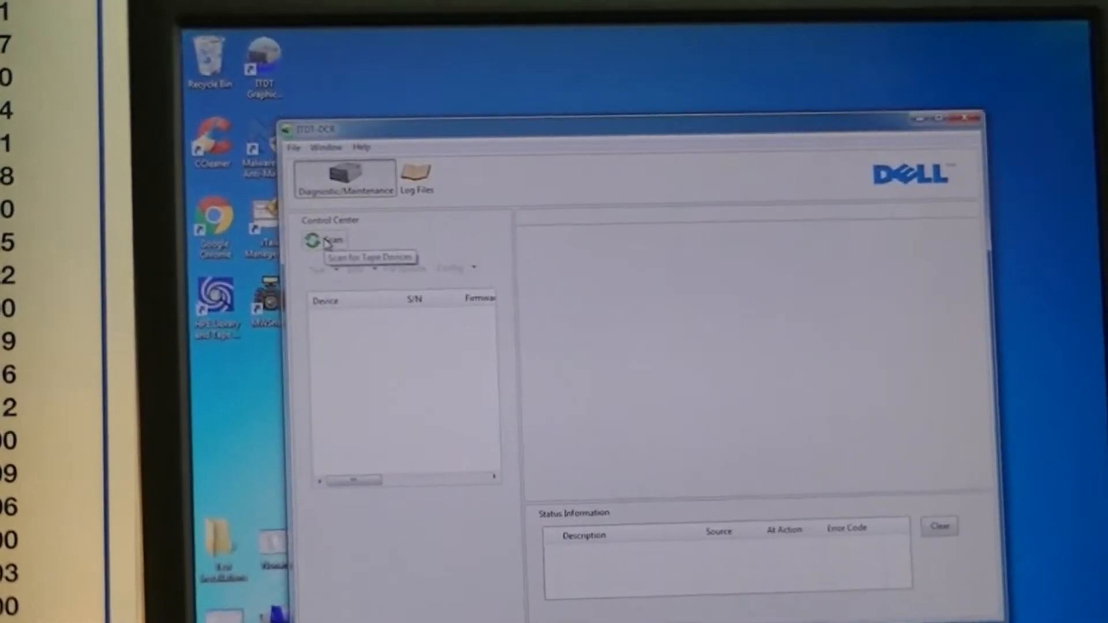
- Start a scan for attached tape devices, bringing up the stop-backup-jobs warning
left_click(315, 239)
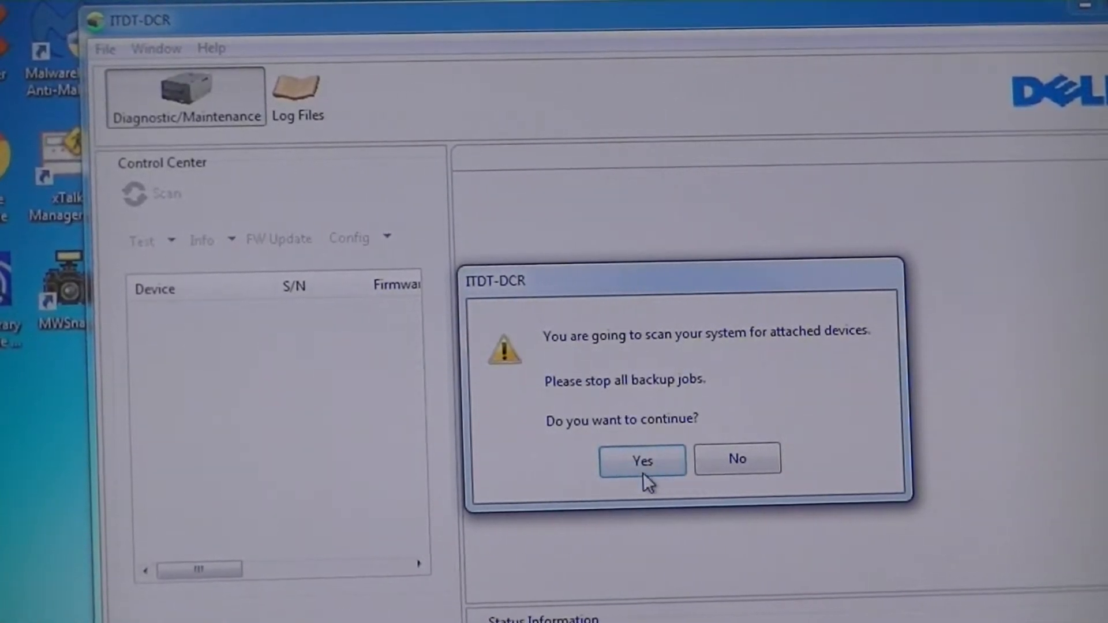
left_click(643, 460)
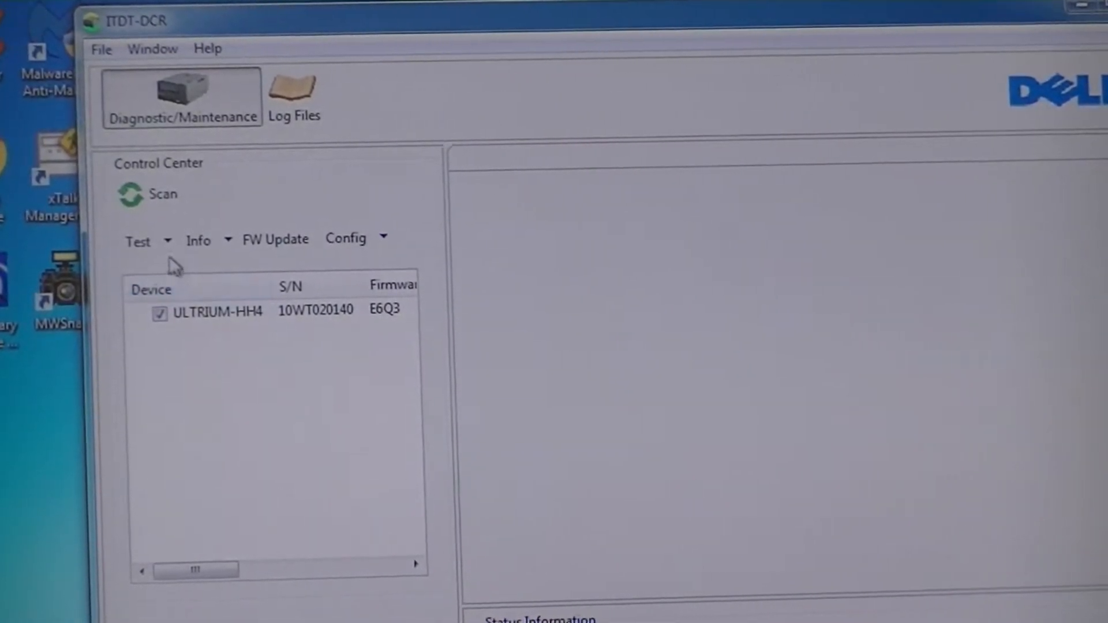
mouse_move(136, 246)
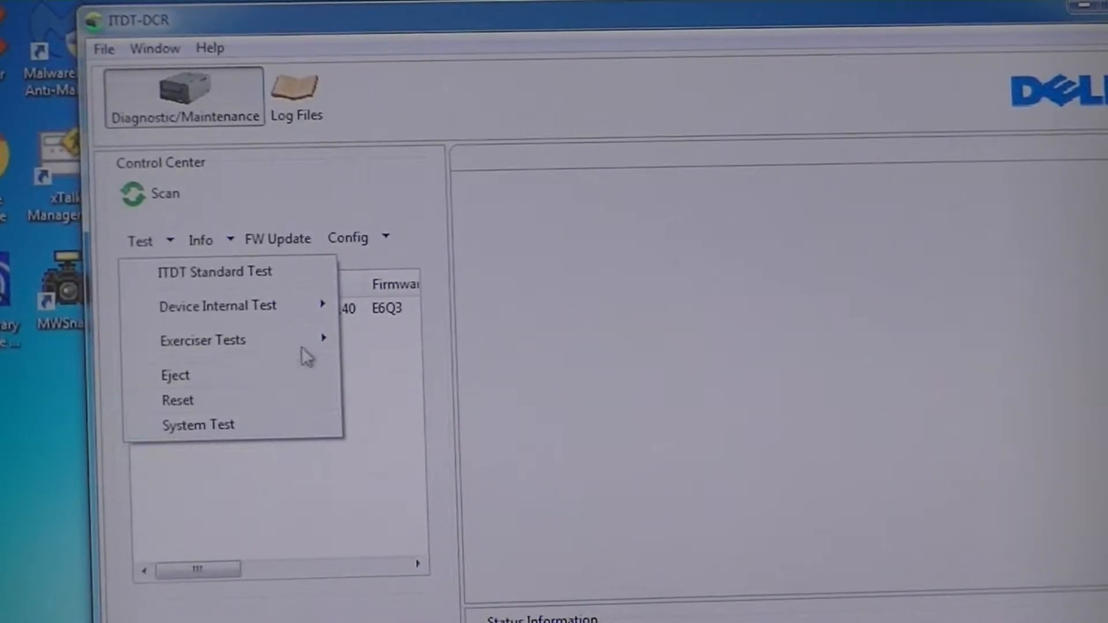
mouse_move(294, 260)
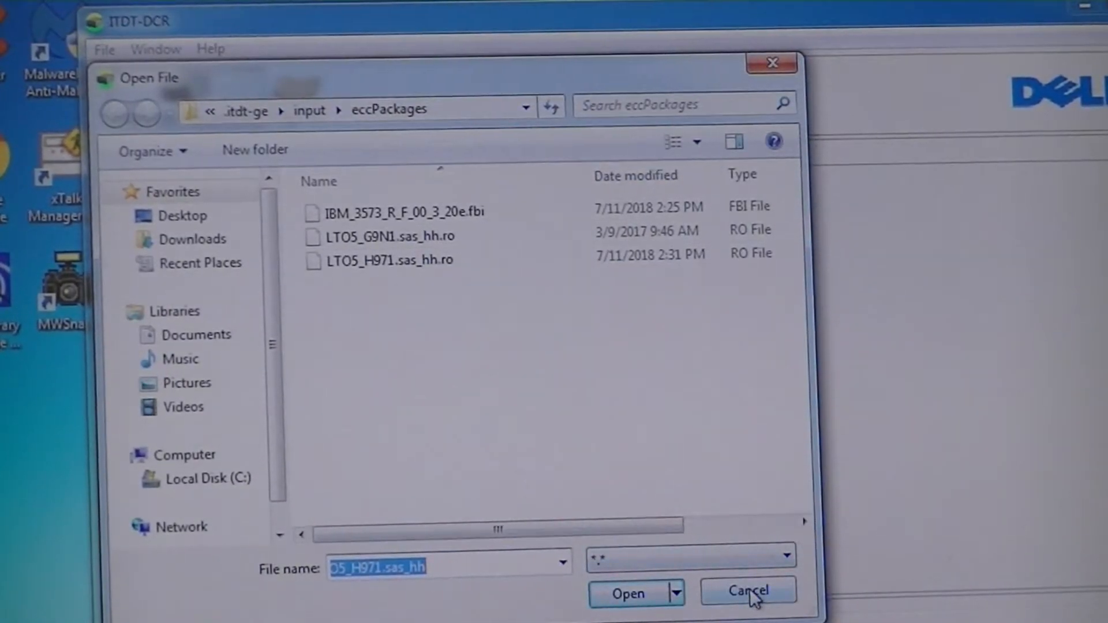
- Cancel the Open File dialog and launch the ITDT Standard Test on the ULTRIUM-HH4 drive
left_click(748, 608)
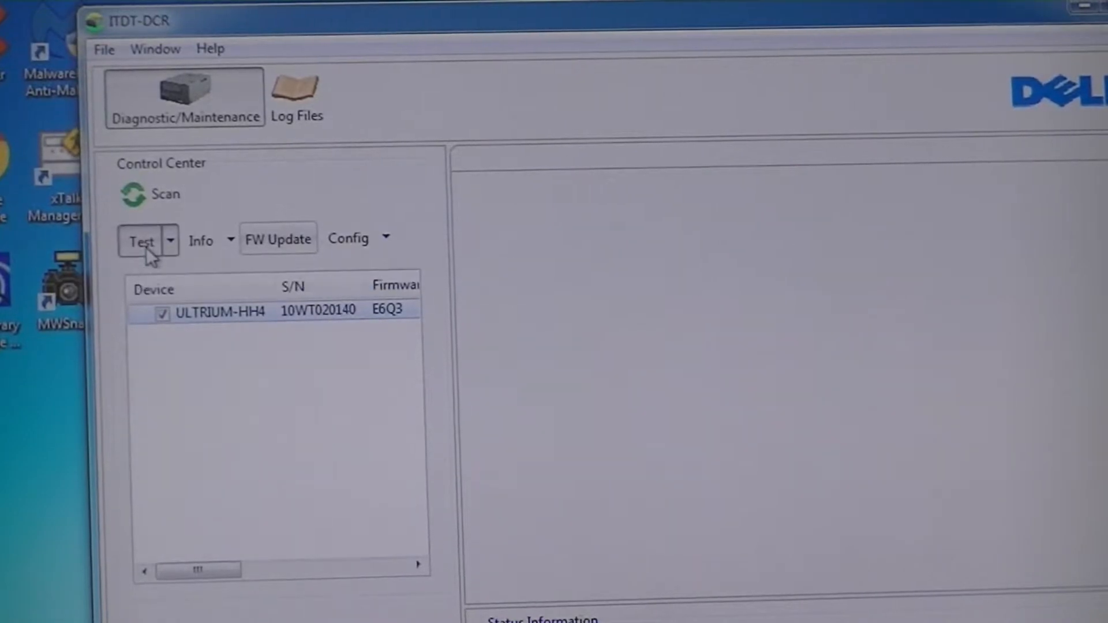
left_click(137, 240)
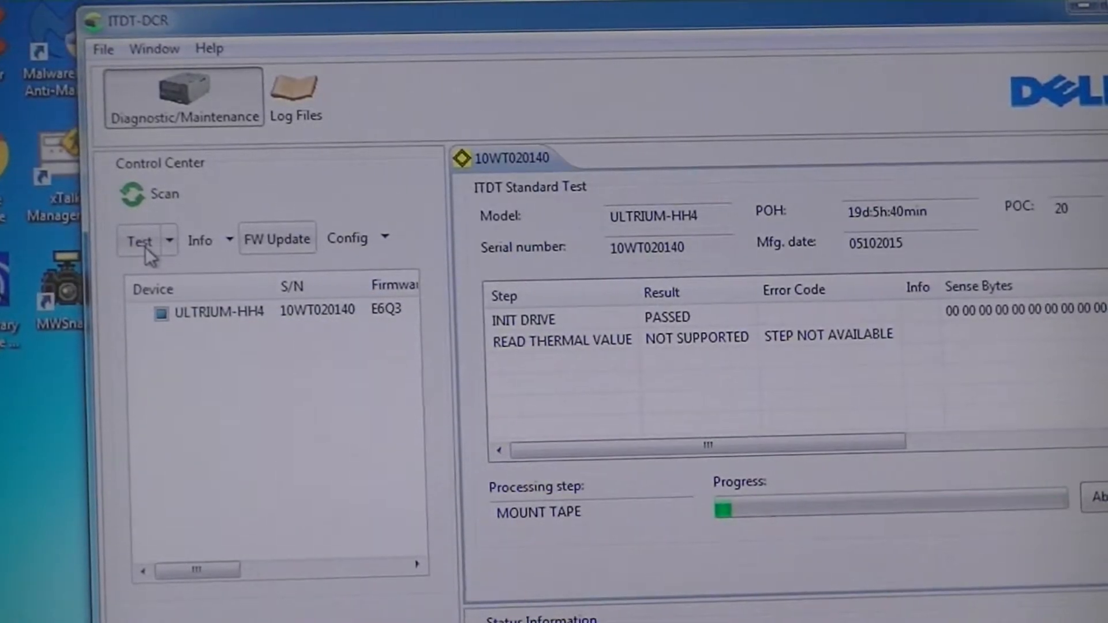